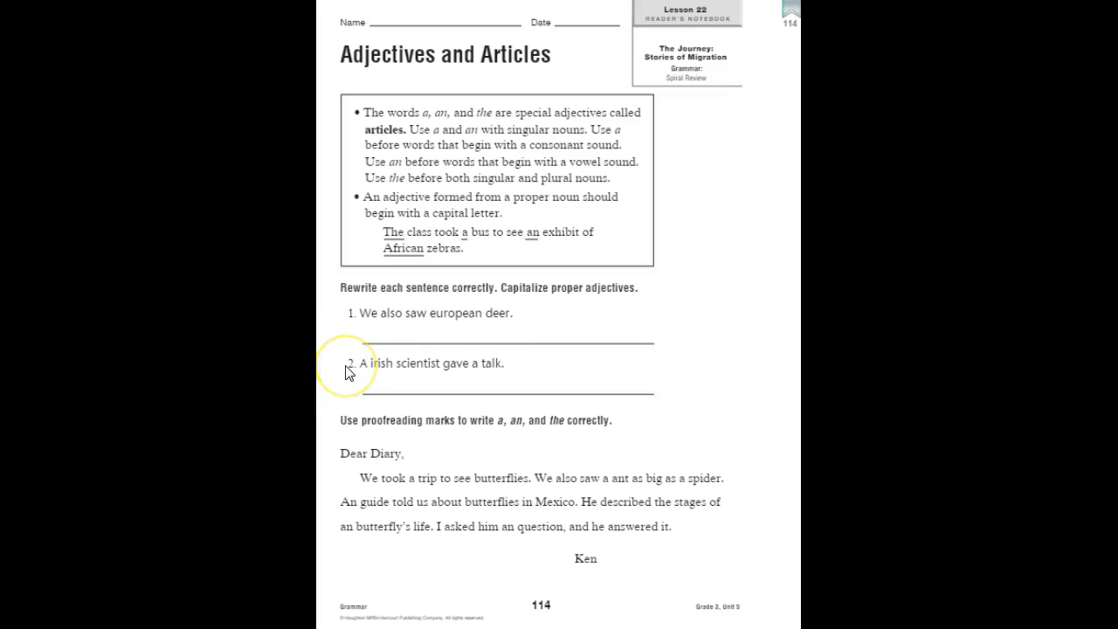
mouse_move(435, 435)
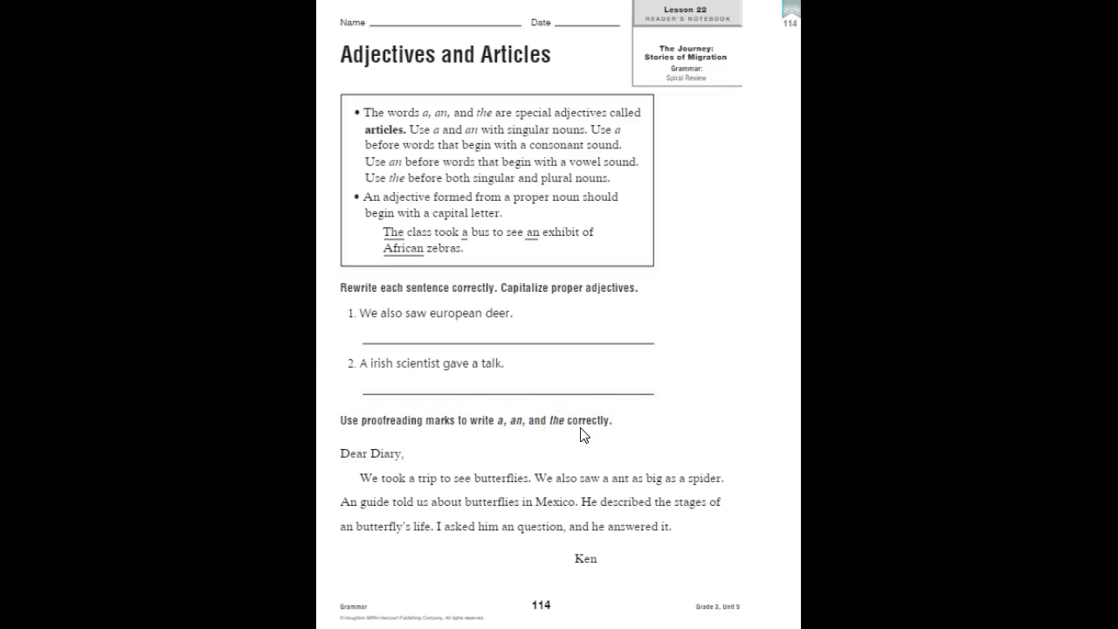
left_click(445, 482)
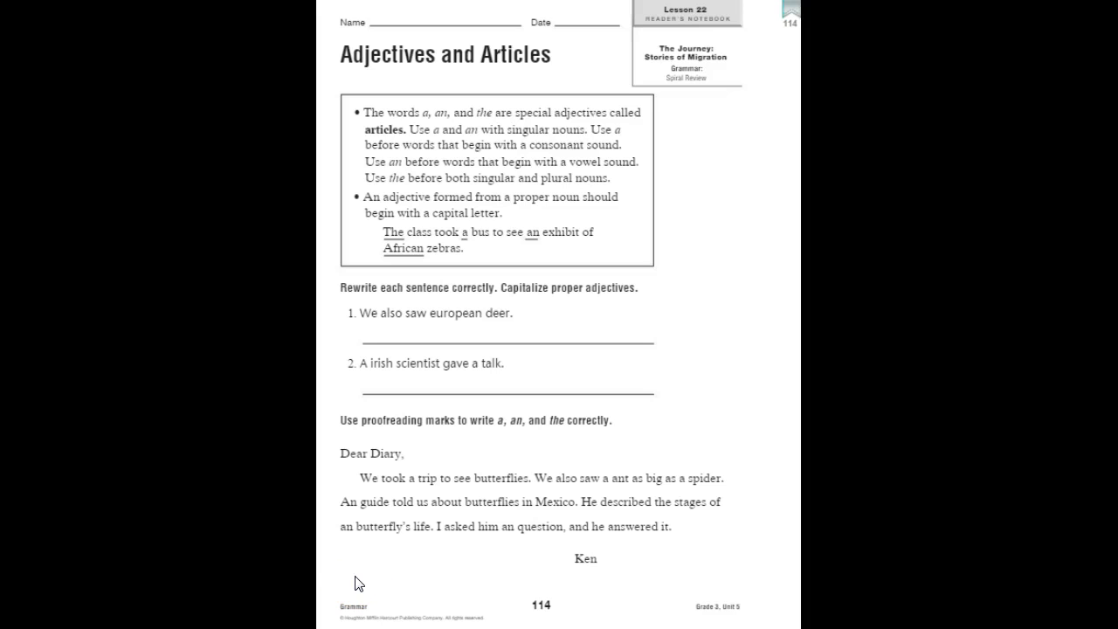
left_click(349, 599)
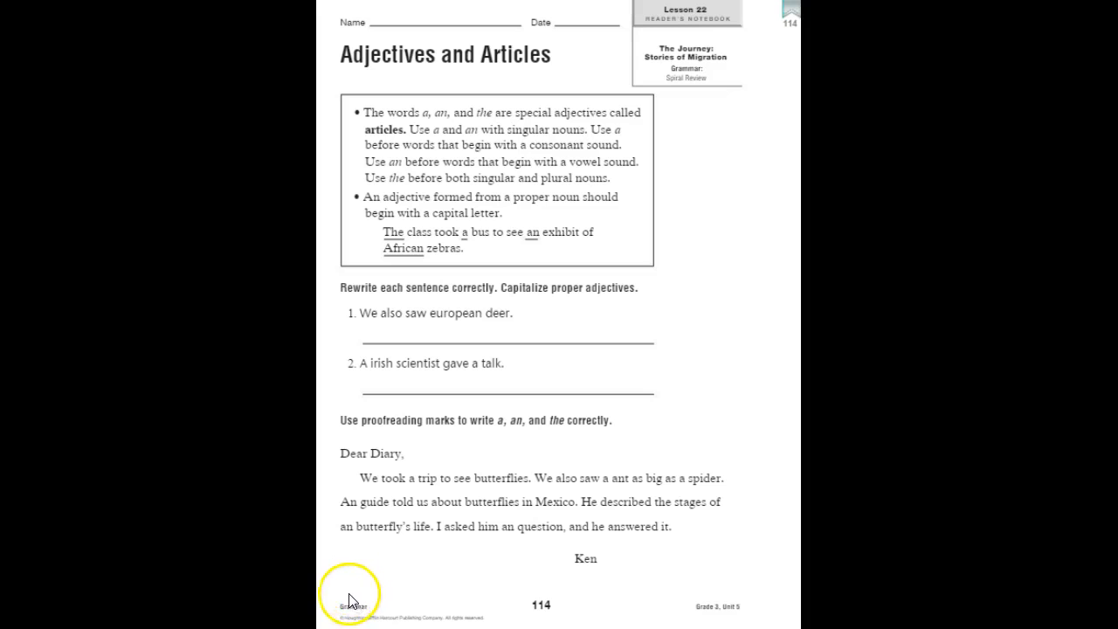